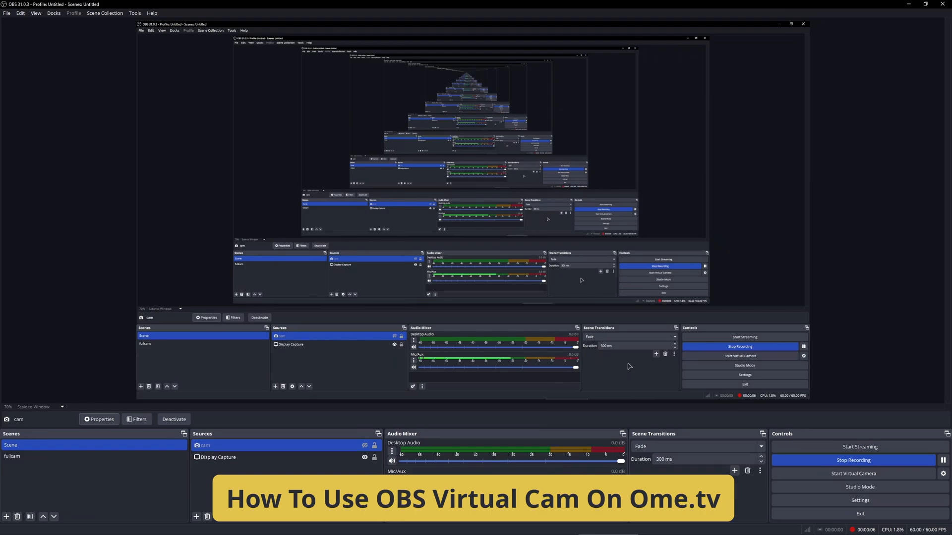
pyautogui.moveTo(399, 370)
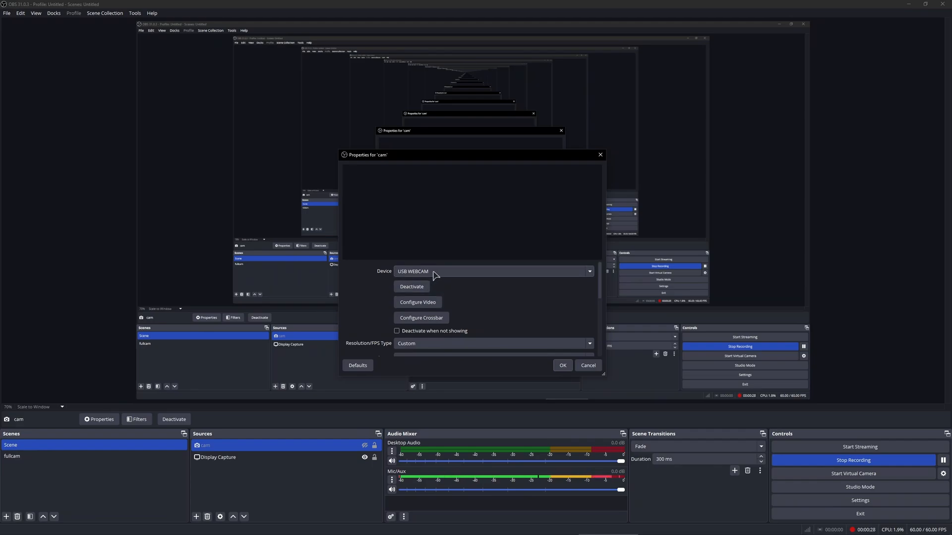
pyautogui.moveTo(491, 322)
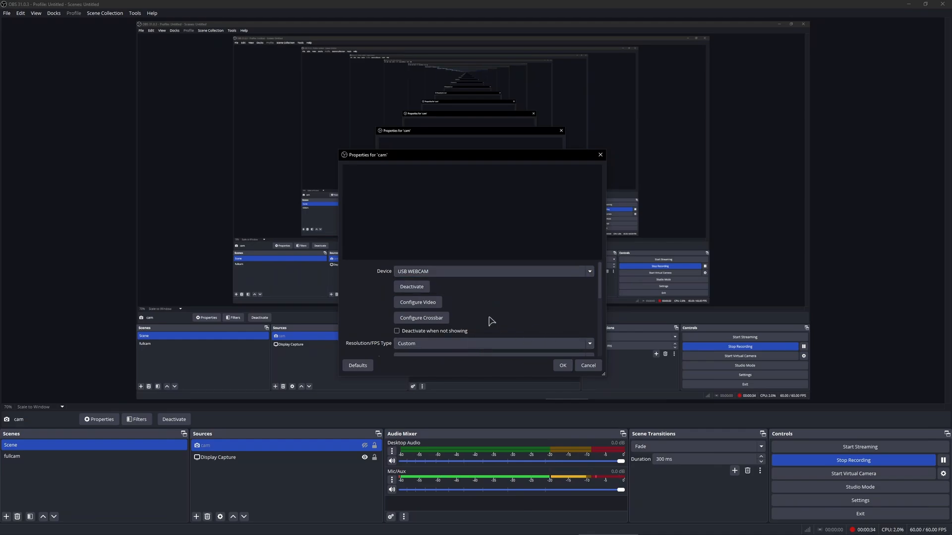
pyautogui.moveTo(463, 279)
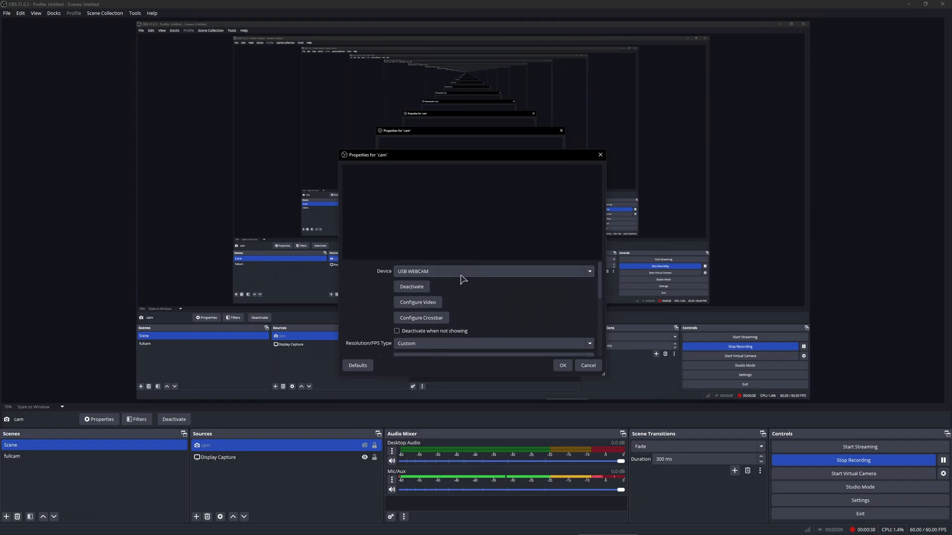
pyautogui.moveTo(600, 155)
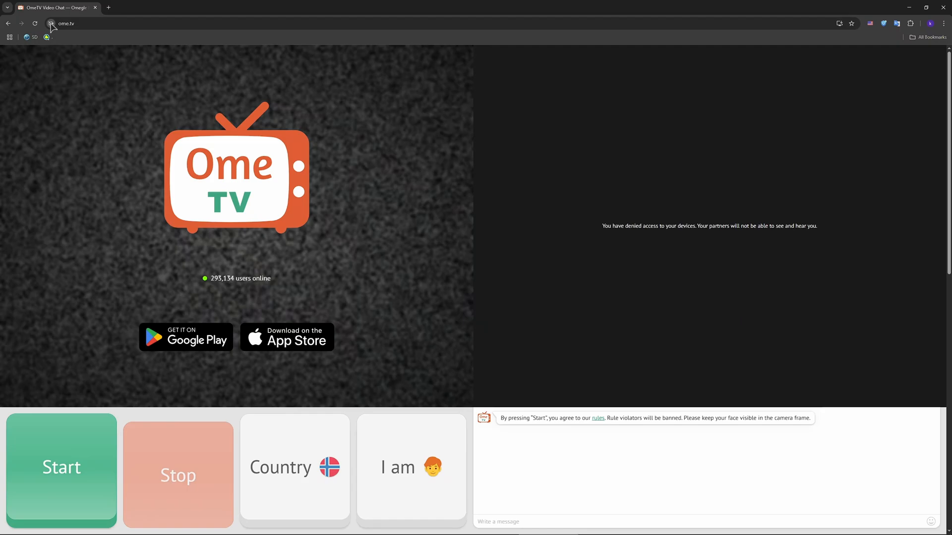
# Step: Show Ome.tv's site permissions and go to its camera settings in Chrome
pyautogui.click(51, 22)
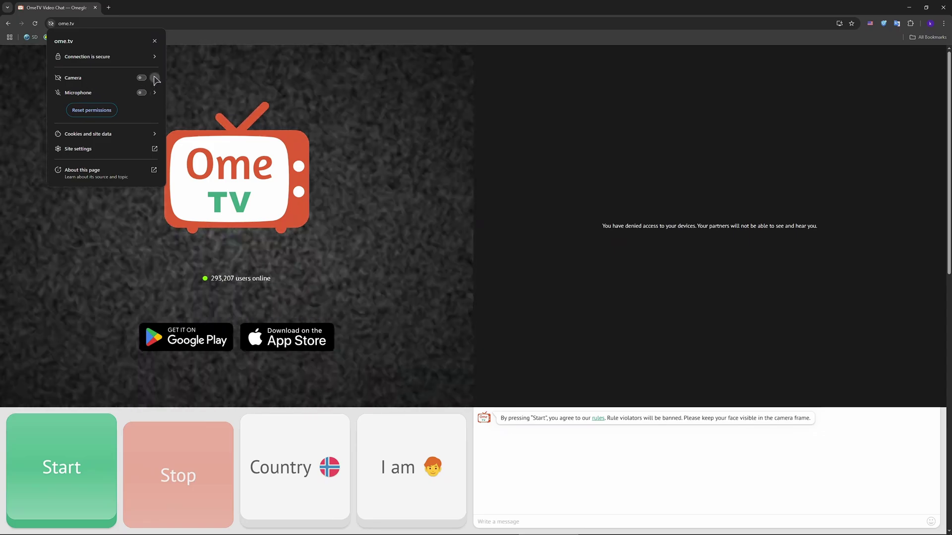
pyautogui.click(155, 78)
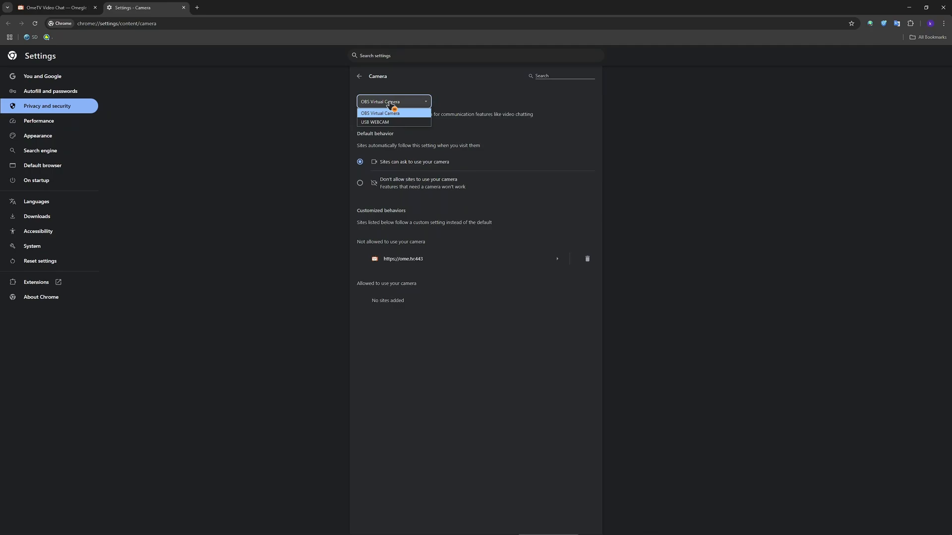
pyautogui.moveTo(378, 99)
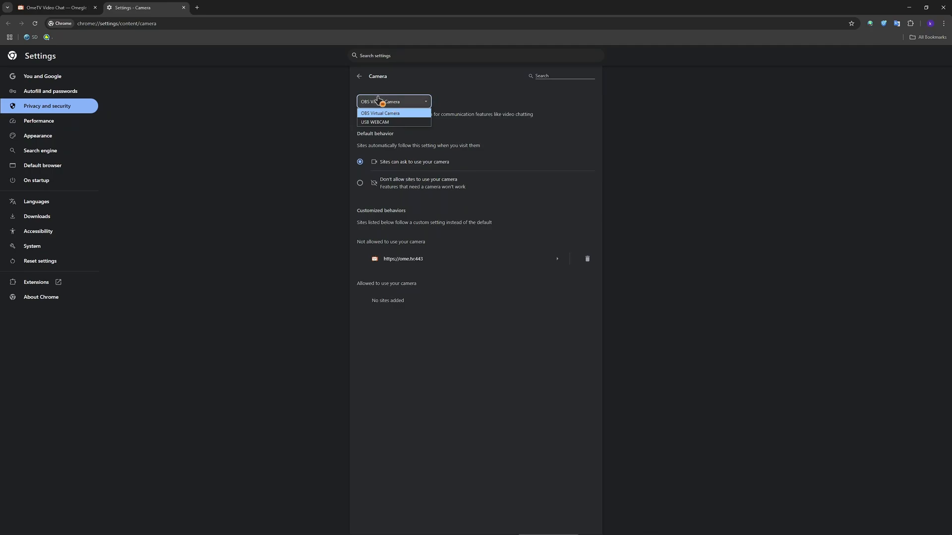
pyautogui.moveTo(375, 122)
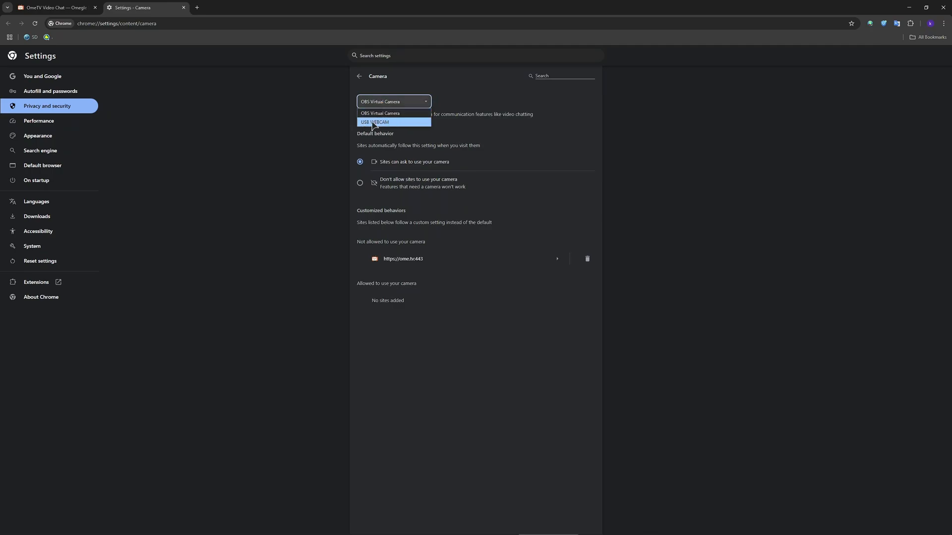
pyautogui.moveTo(380, 126)
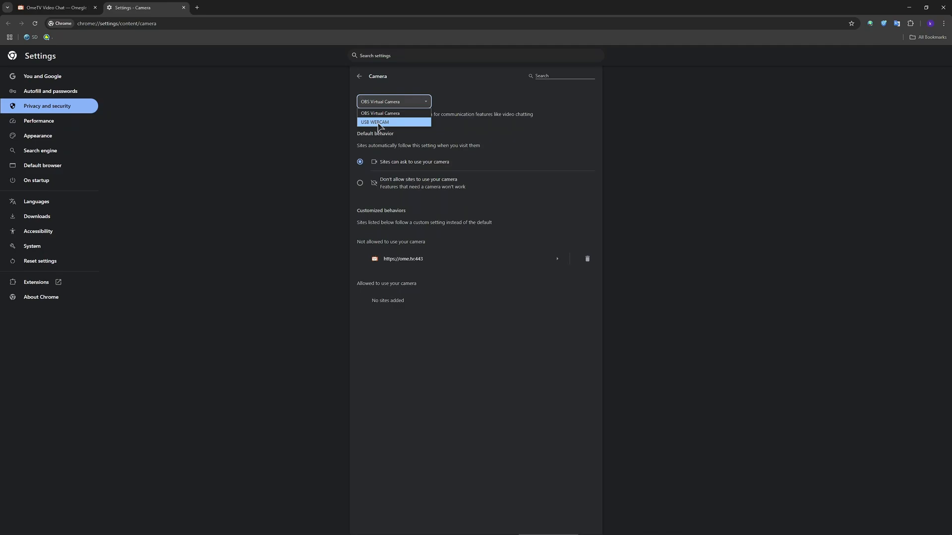
pyautogui.moveTo(396, 113)
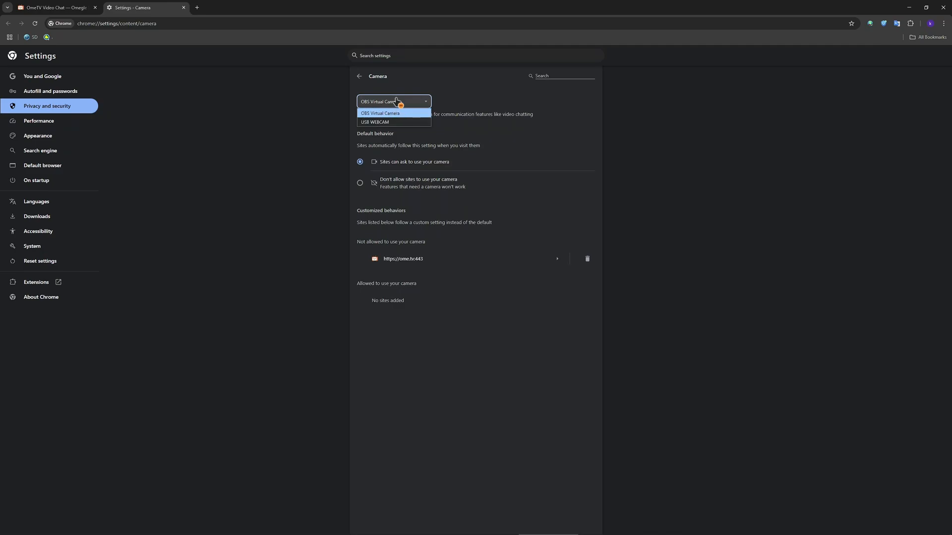
# Step: Choose OBS Virtual Camera as Chrome's camera and return to the Ome.tv chat
pyautogui.click(380, 113)
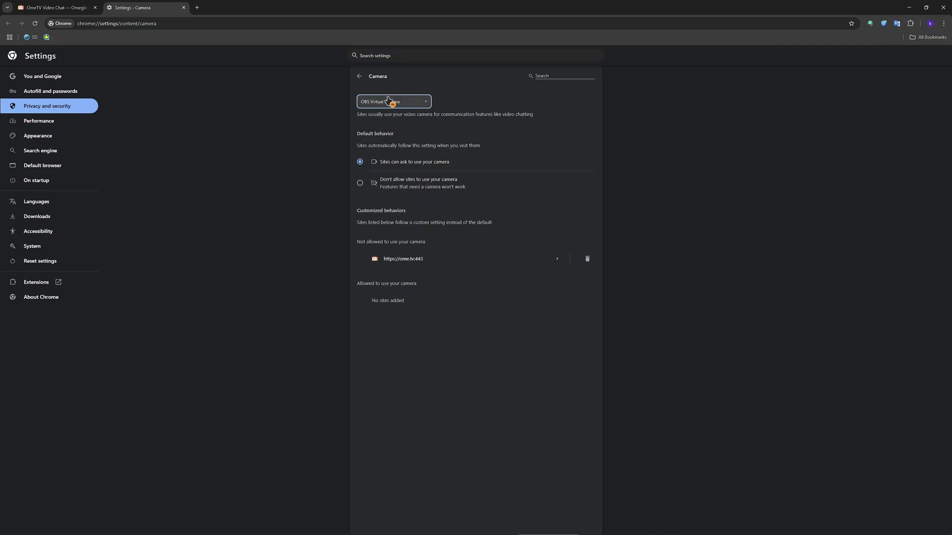
pyautogui.moveTo(380, 89)
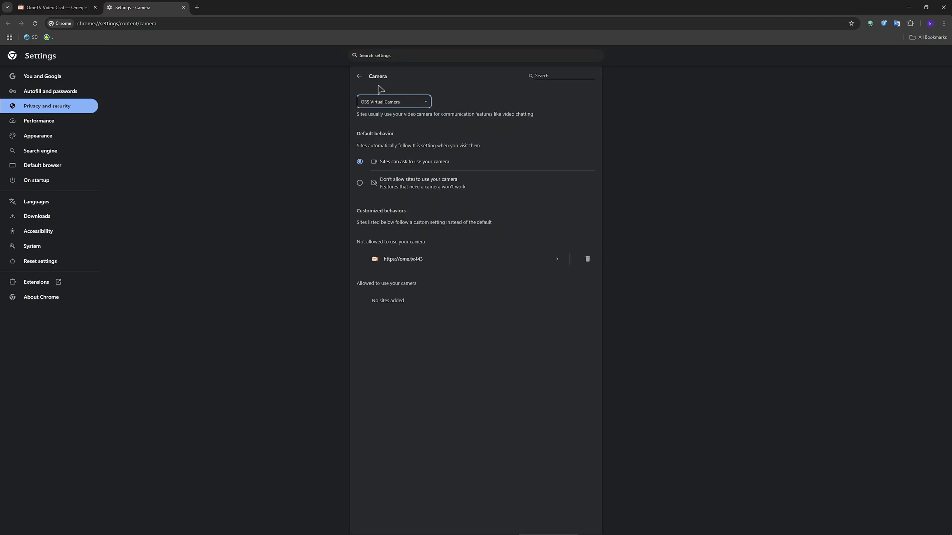
pyautogui.moveTo(375, 89)
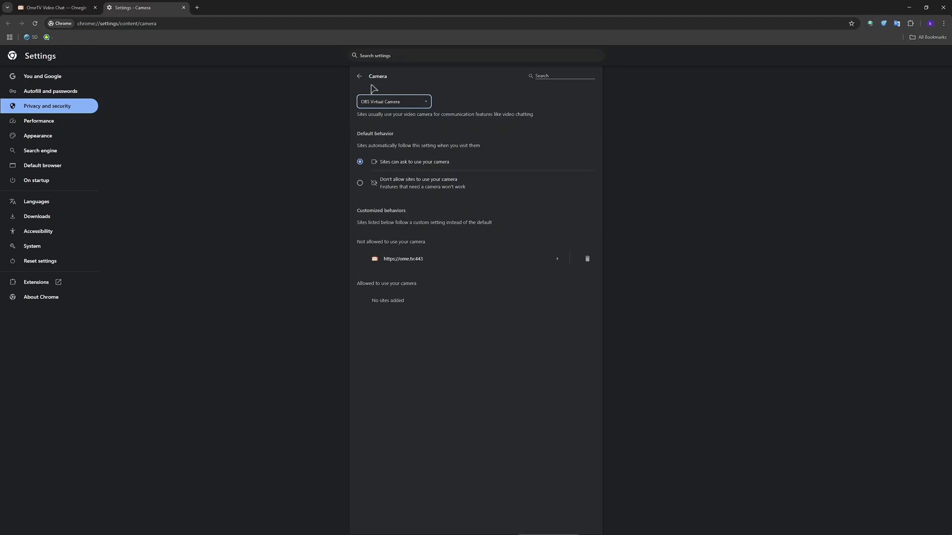
pyautogui.click(54, 7)
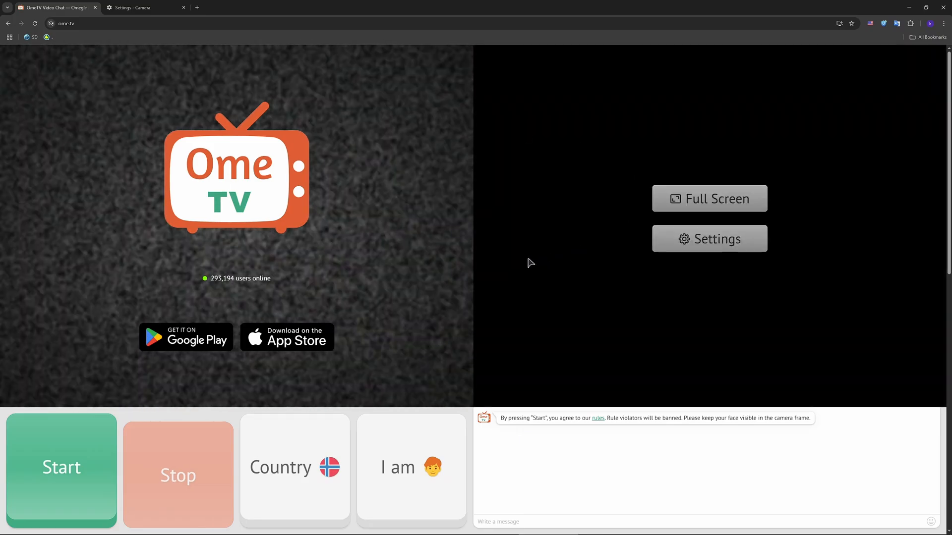
pyautogui.moveTo(521, 182)
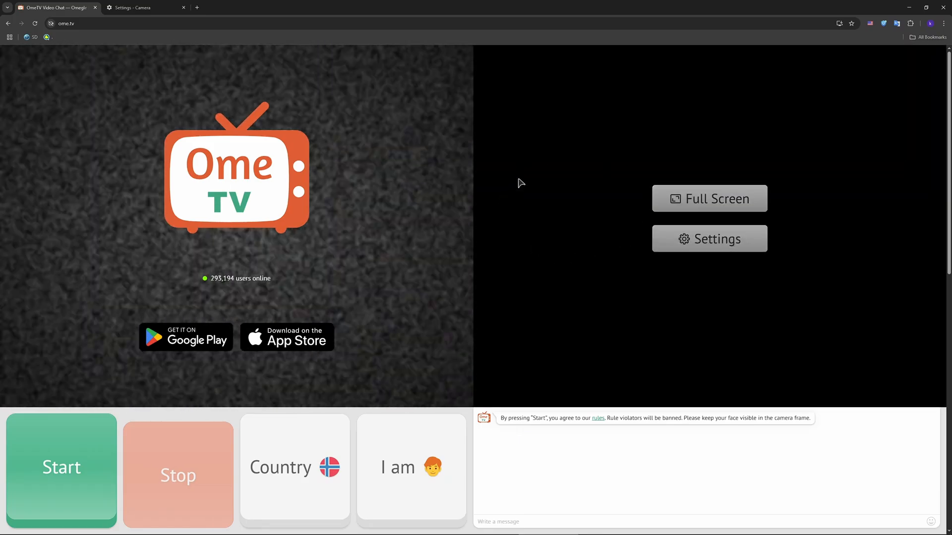
pyautogui.moveTo(516, 175)
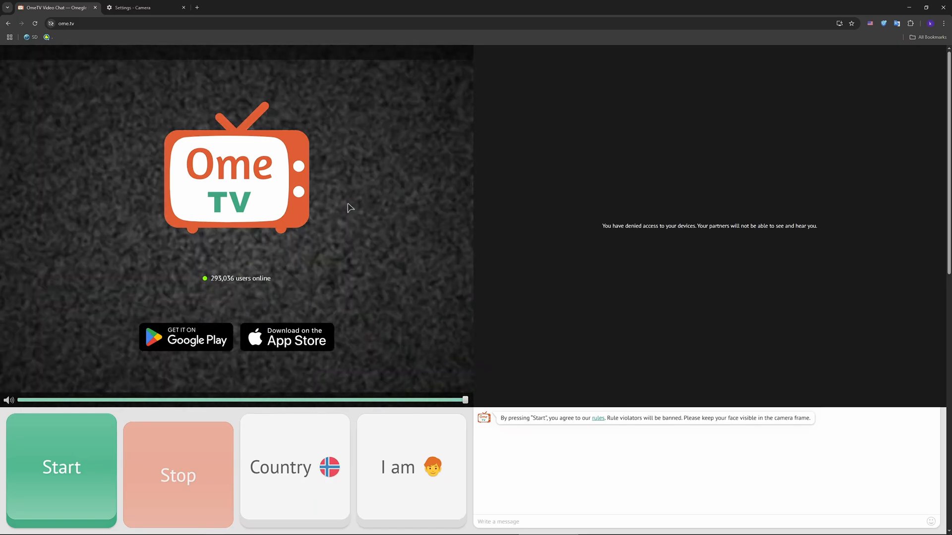
pyautogui.moveTo(232, 65)
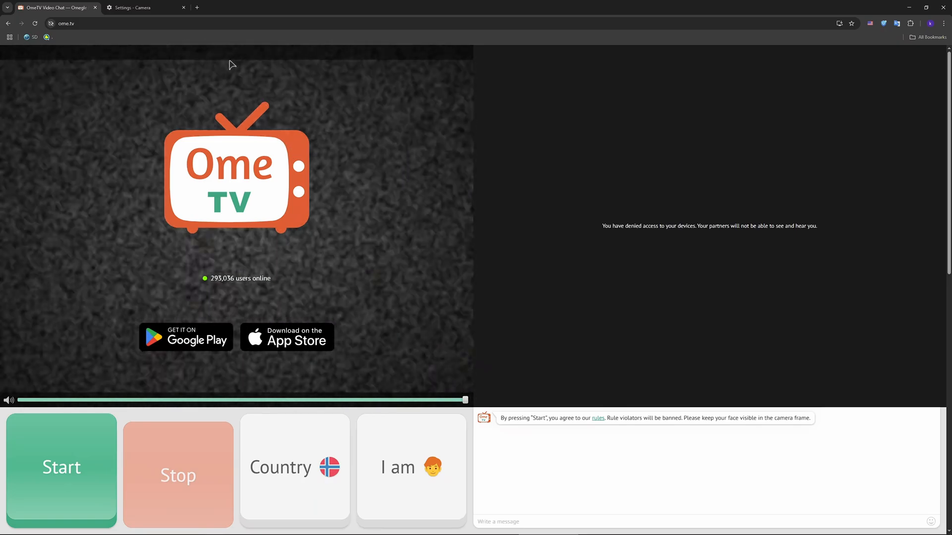
pyautogui.moveTo(146, 7)
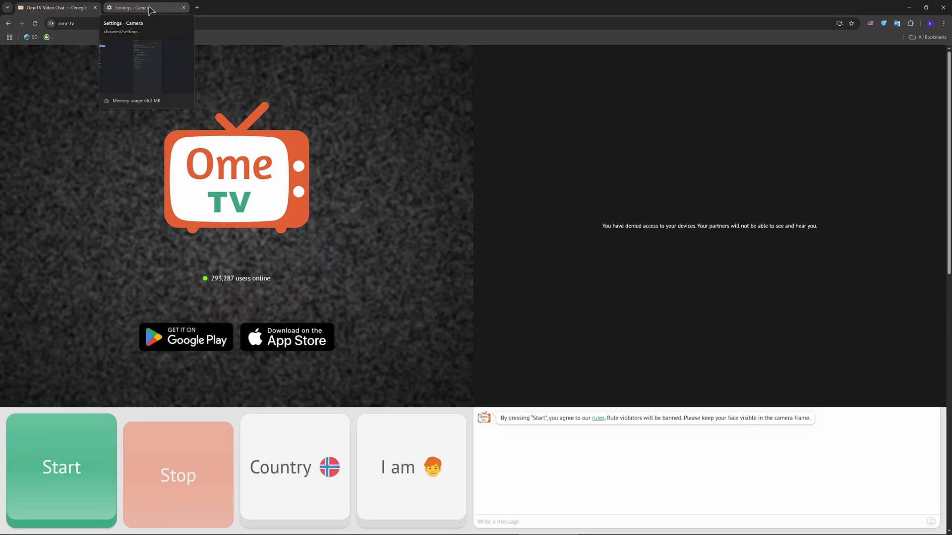
pyautogui.moveTo(394, 207)
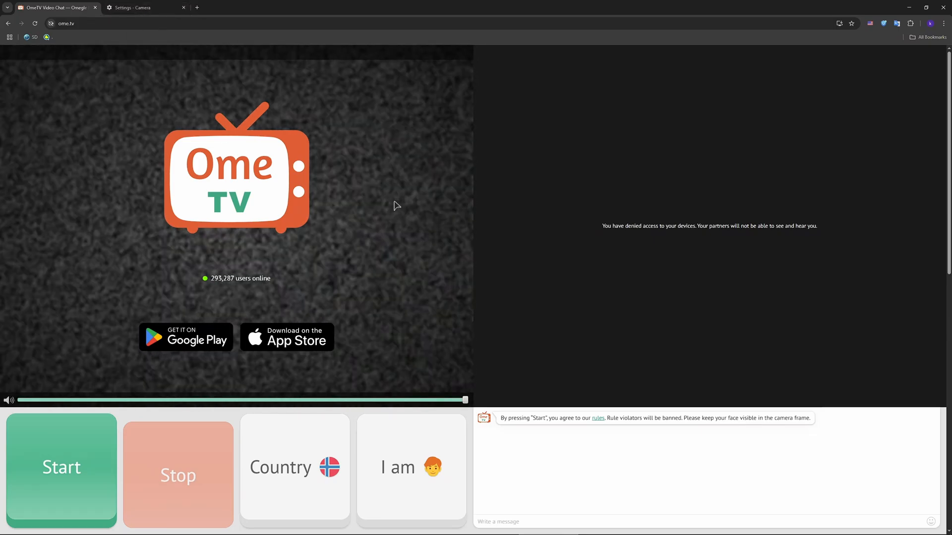
pyautogui.moveTo(388, 234)
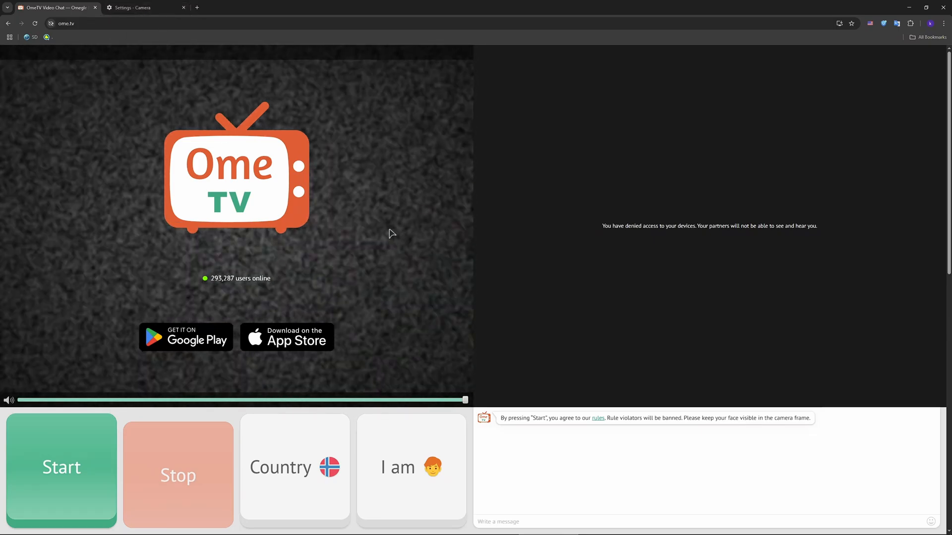
pyautogui.moveTo(374, 217)
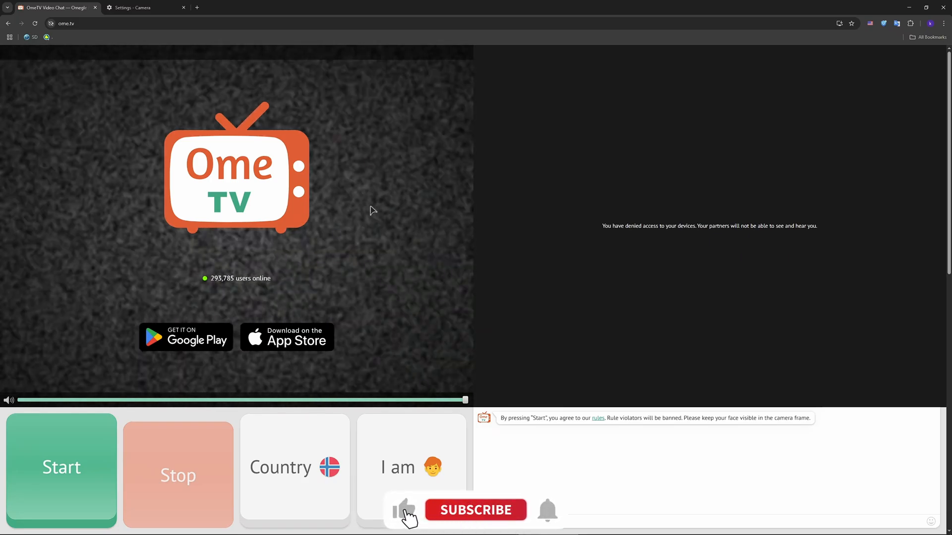
# Step: Reload the Ome.tv chat page, which still reports device access denied
pyautogui.click(475, 510)
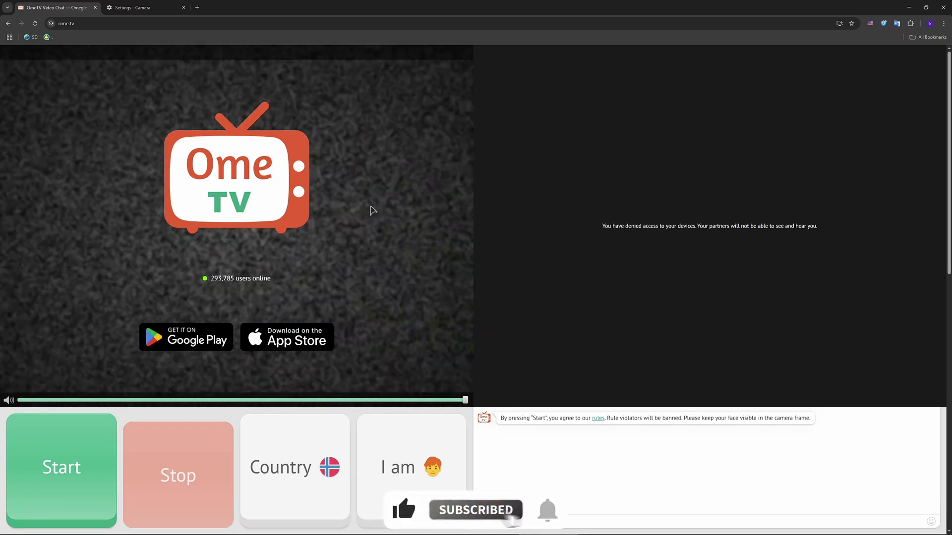